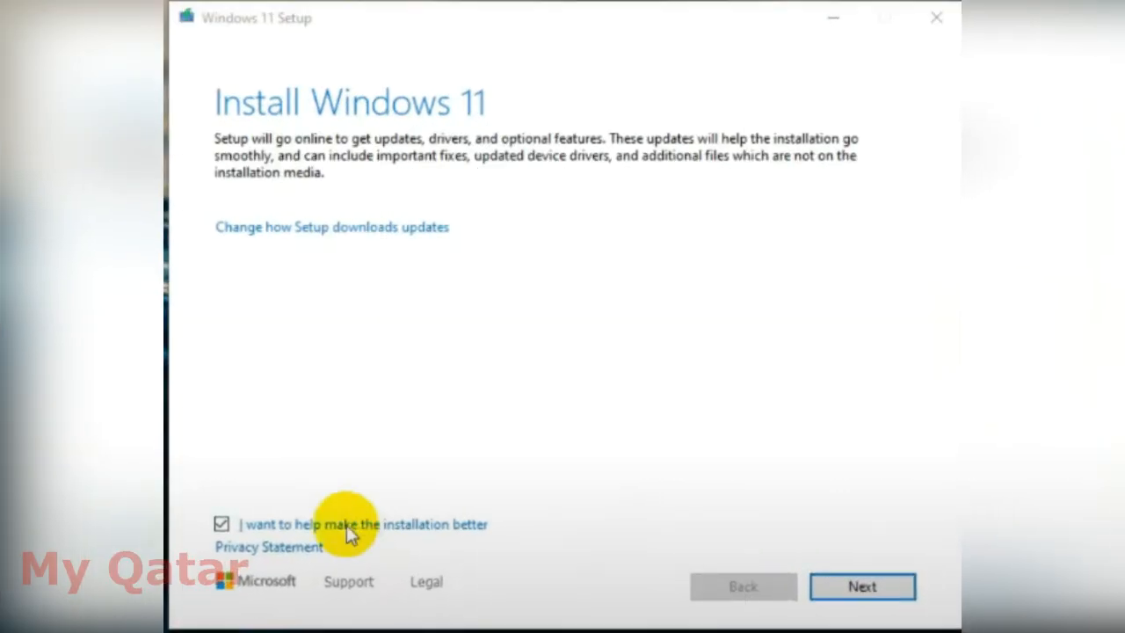
Proceed with Next until setup reports 'This PC can't run Windows 11' for TPM 2.0 and Secure Boot
click(861, 587)
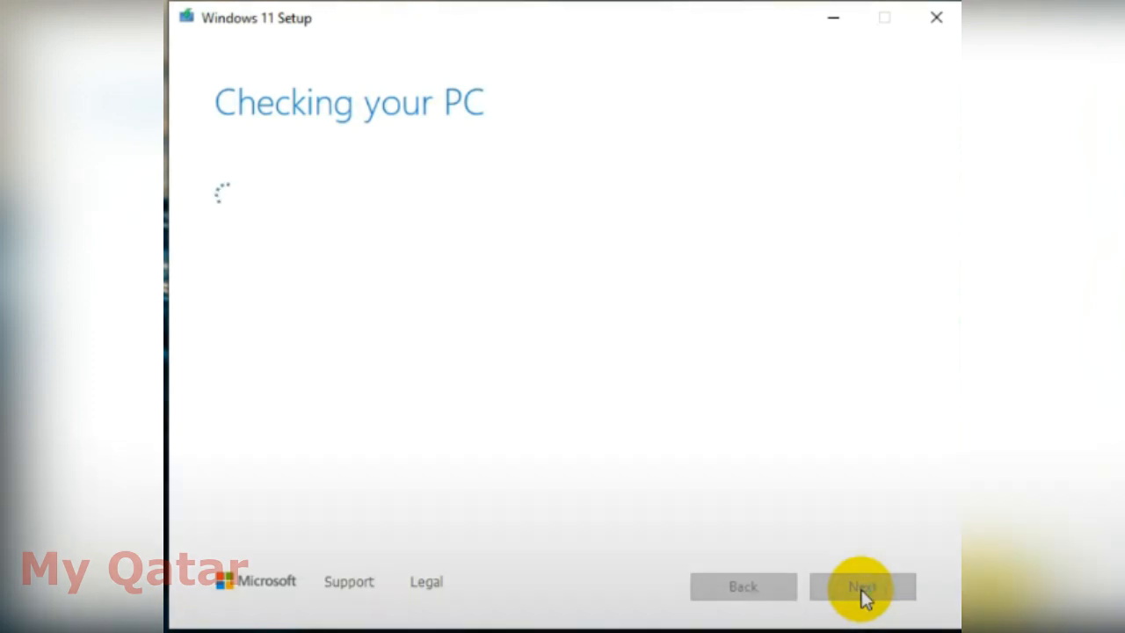
click(862, 587)
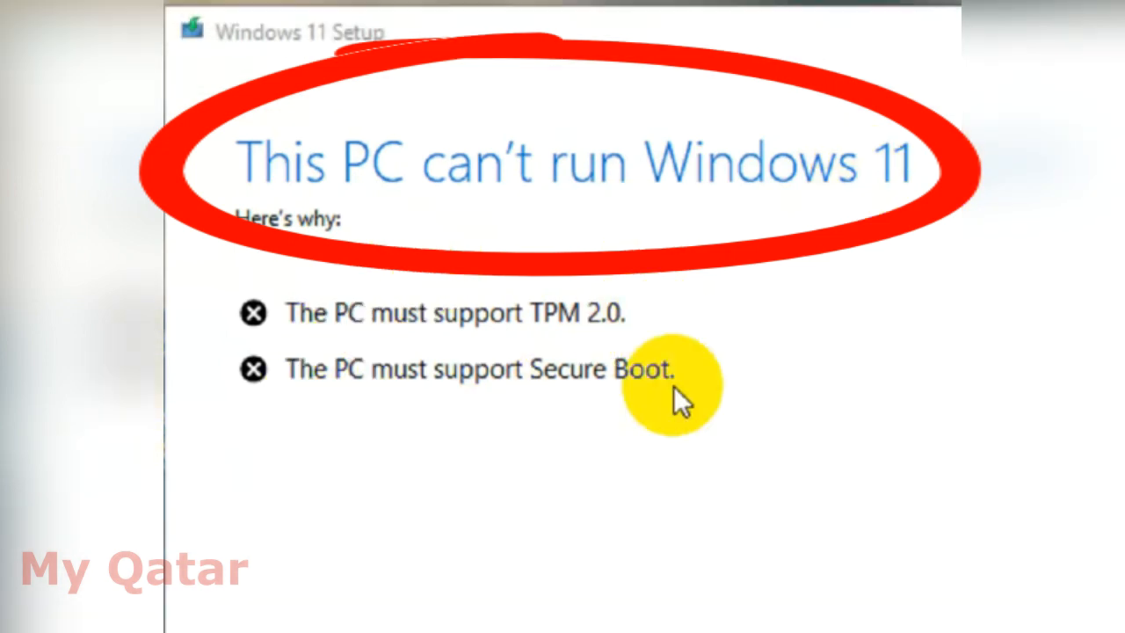
click(859, 587)
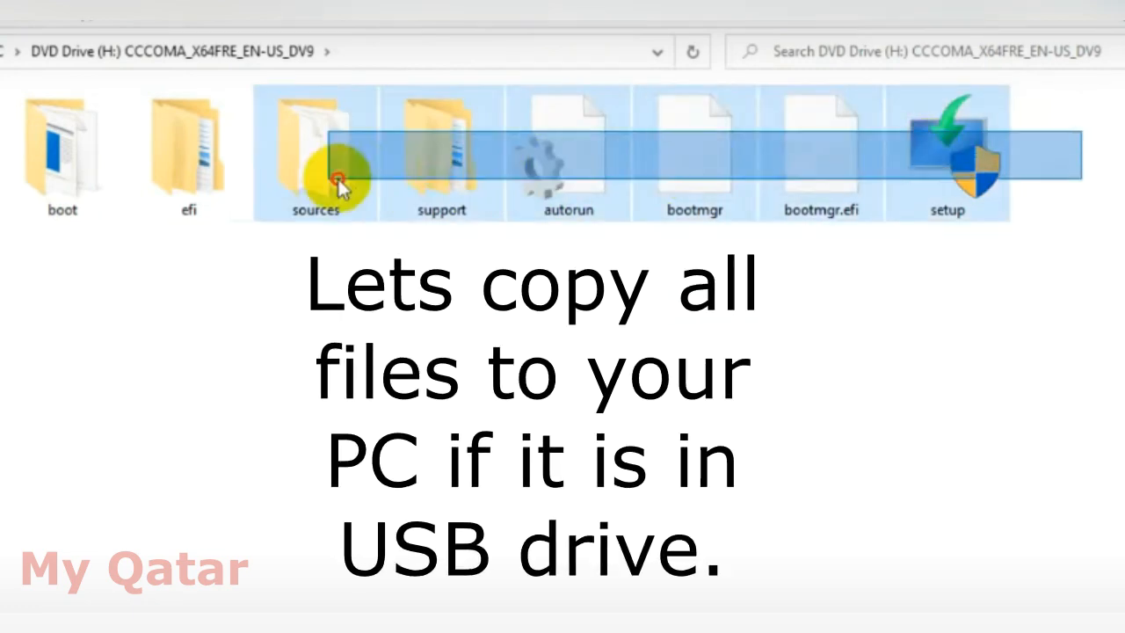
Copy all selected installer files from the DVD drive and paste them into a PC folder
right_click(338, 176)
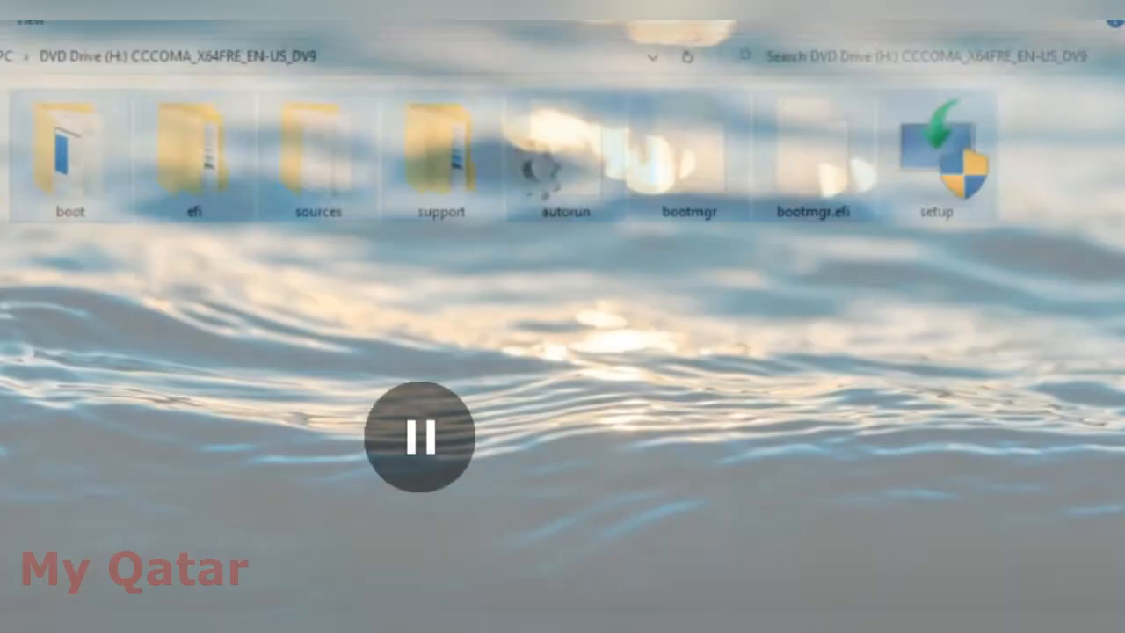
right_click(791, 503)
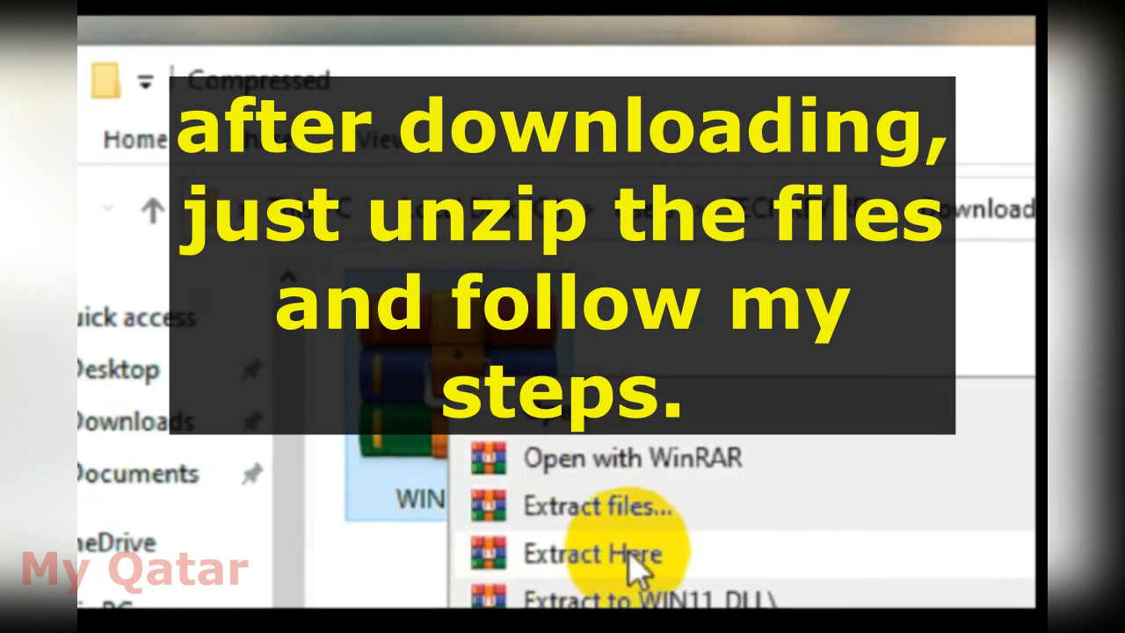
Extract the WIN11_DLL archive here and copy the extracted DLL file
click(591, 552)
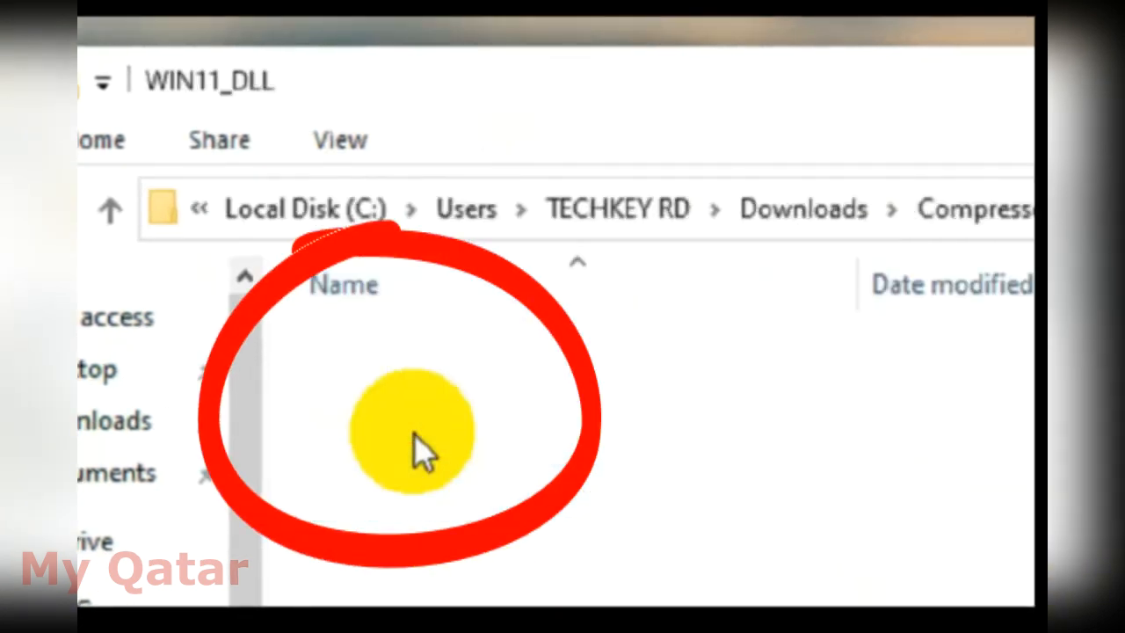
right_click(431, 344)
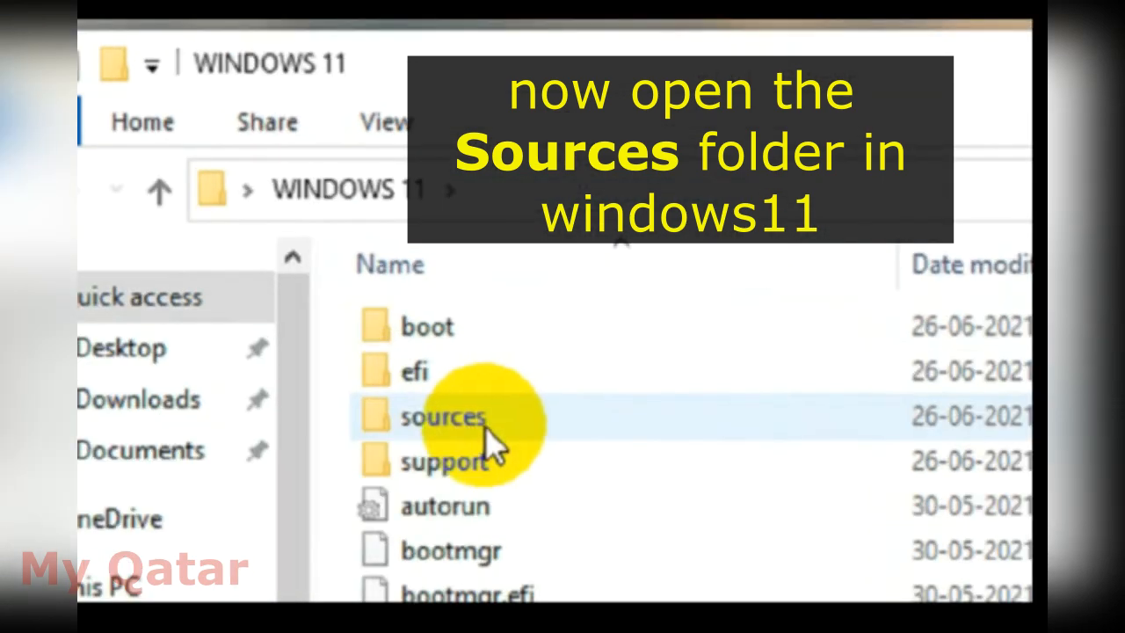
Paste the DLL into the sources folder, replacing the existing file
double_click(443, 417)
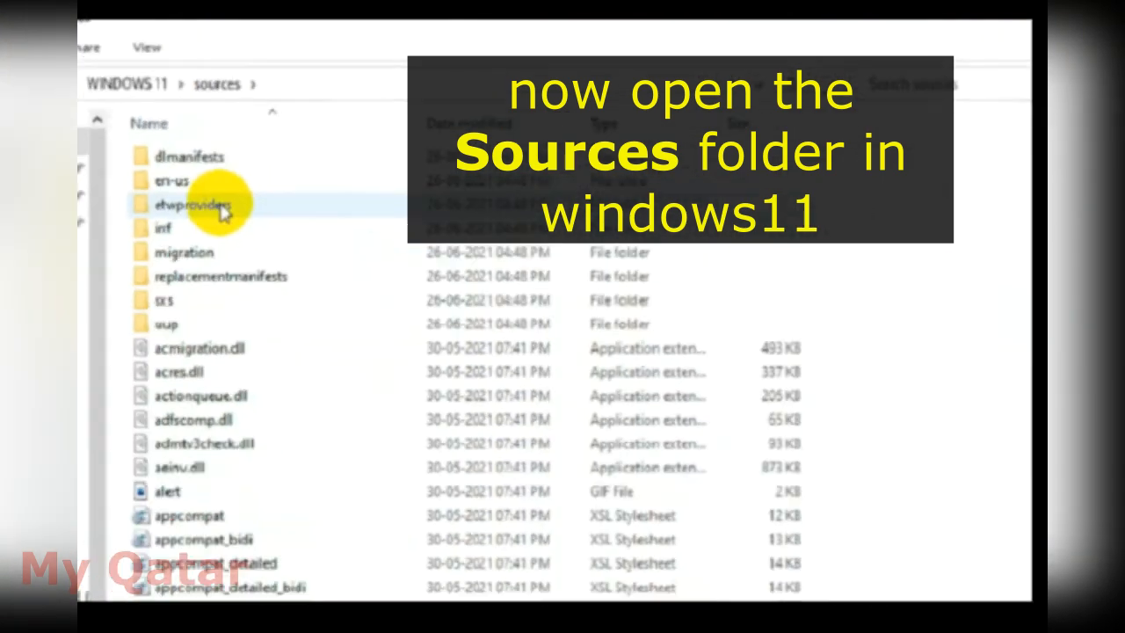
right_click(888, 197)
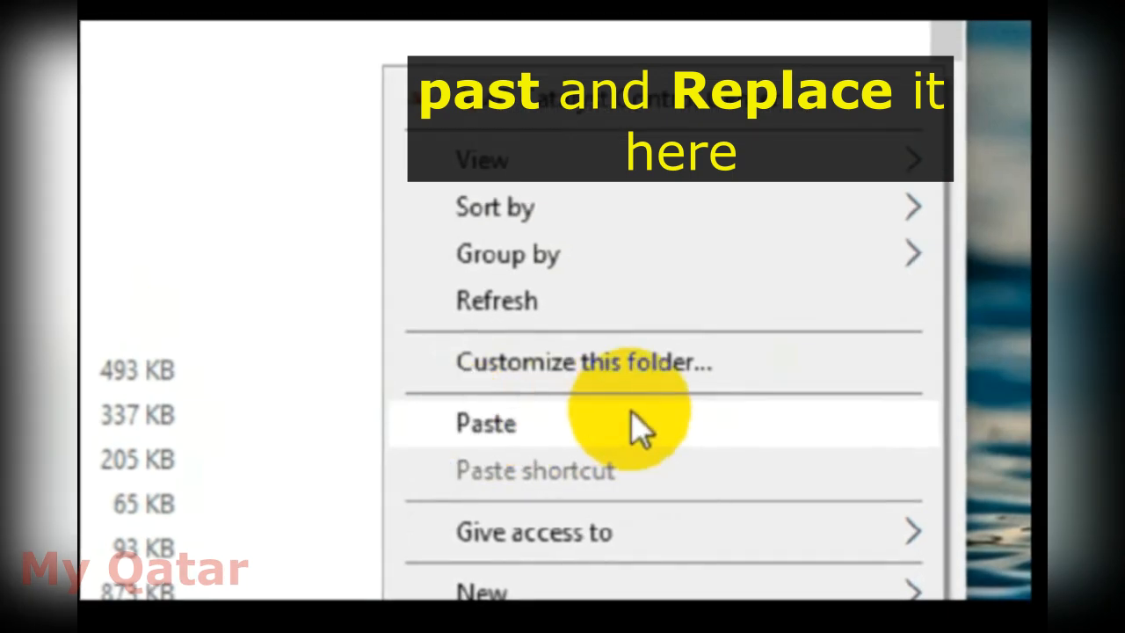
click(485, 422)
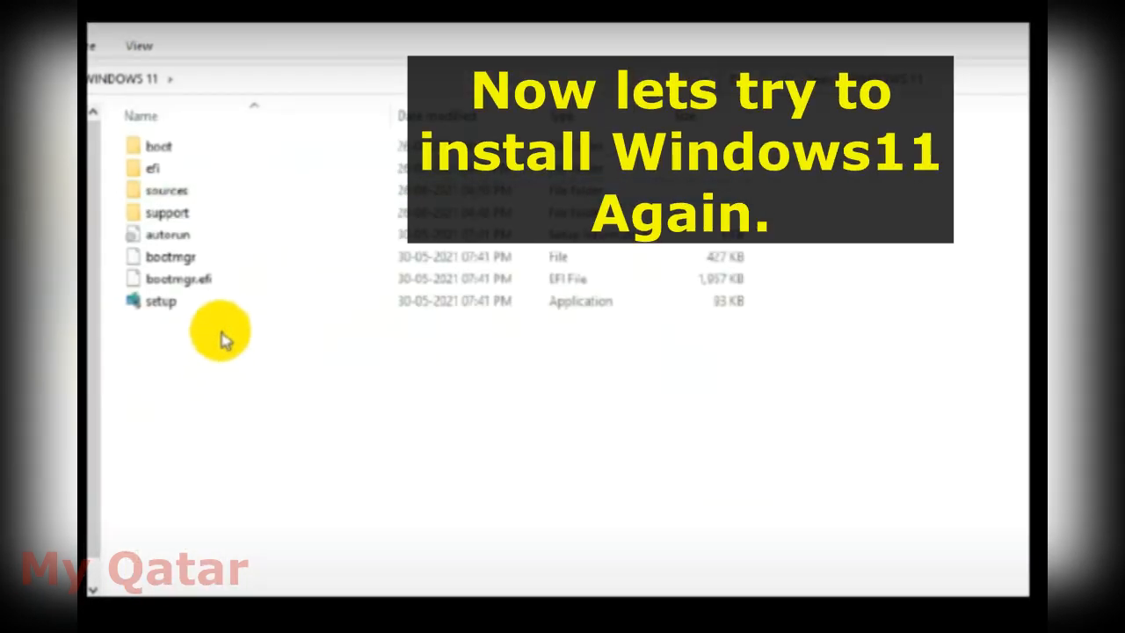
Launch the setup application from the WINDOWS 11 folder again
click(369, 380)
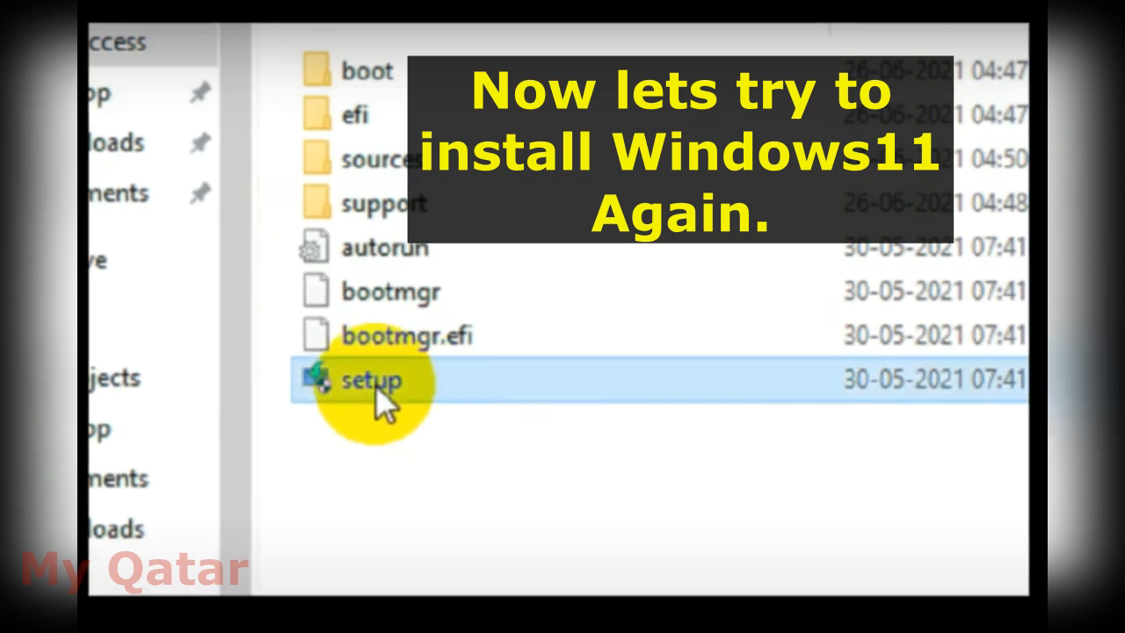
double_click(369, 379)
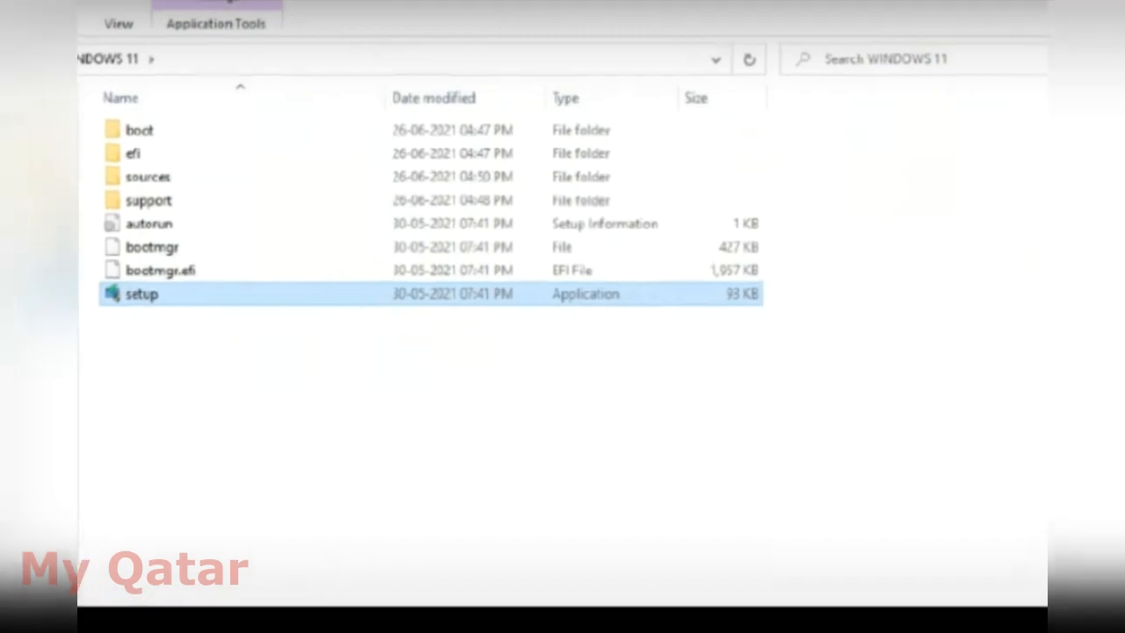
double_click(141, 293)
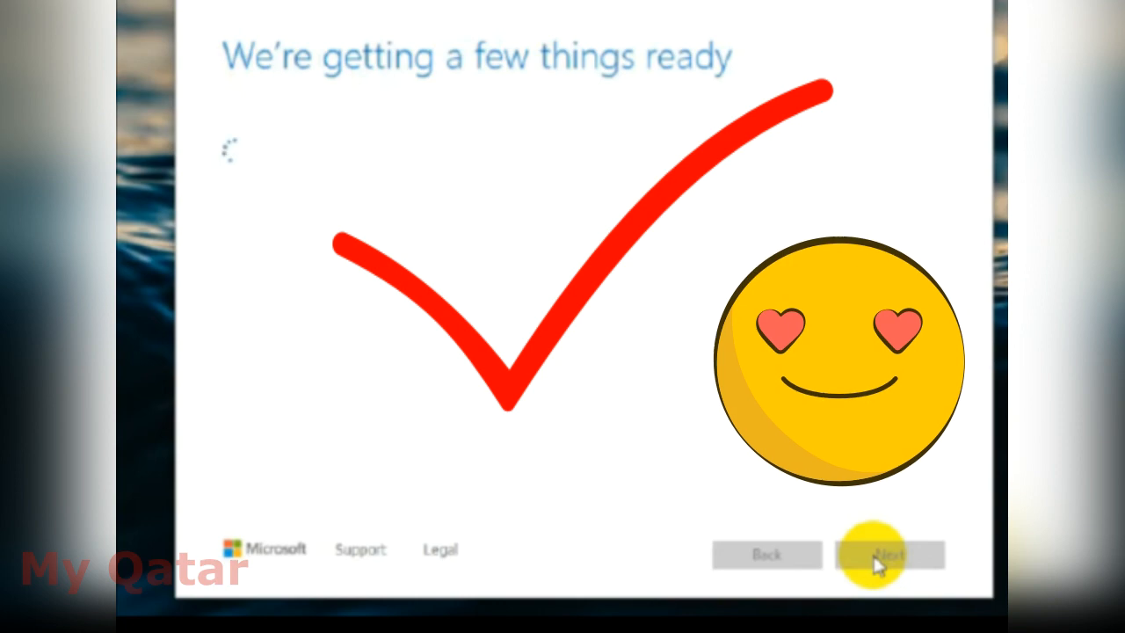
Continue with Next past 'Choose what to keep' until setup starts checking for updates
click(887, 554)
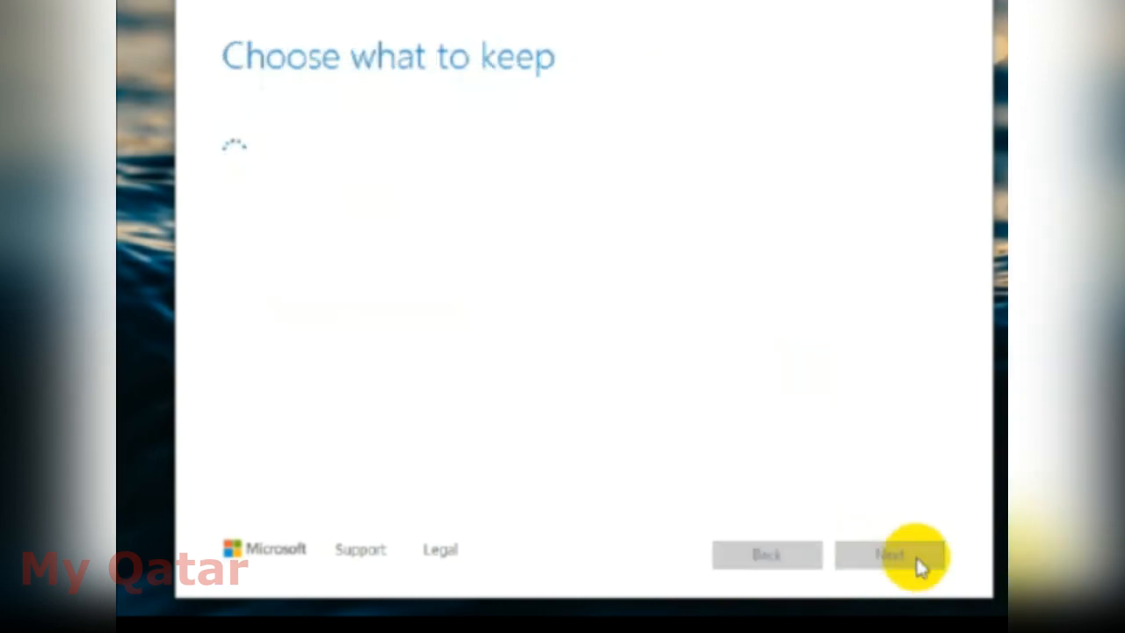
click(889, 553)
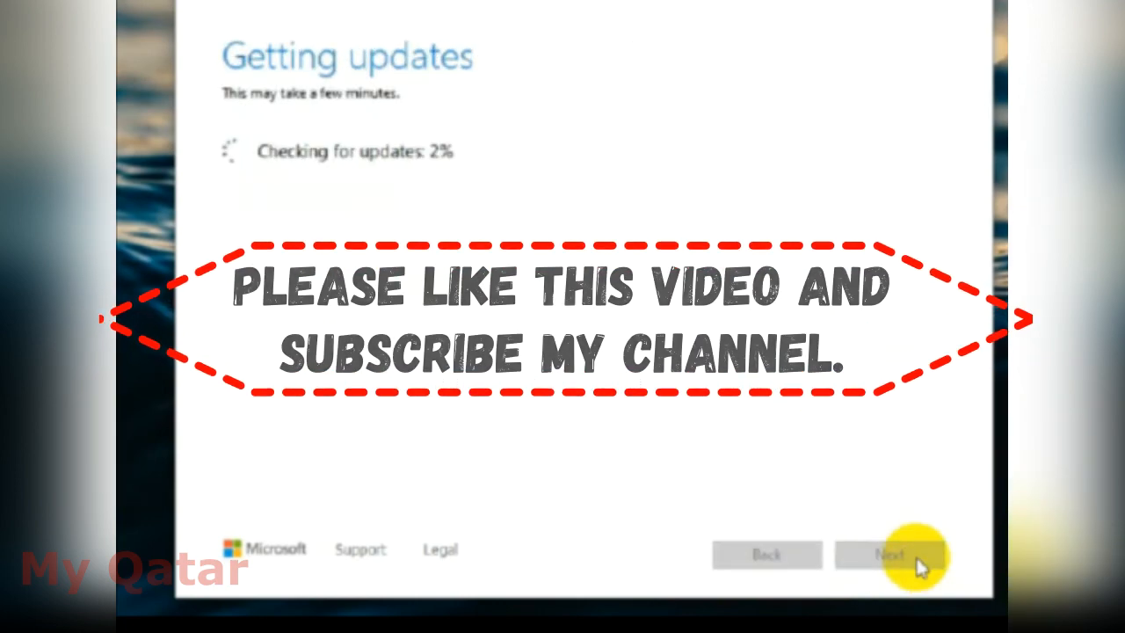